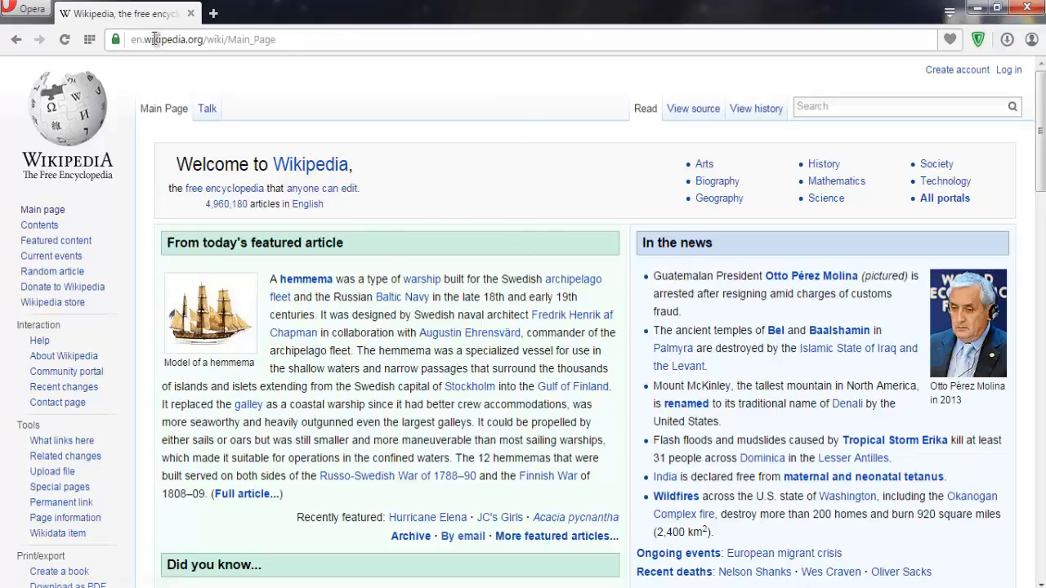
Step: Inspect the 'From today's featured article' heading span in Opera's developer tools
right_click(478, 171)
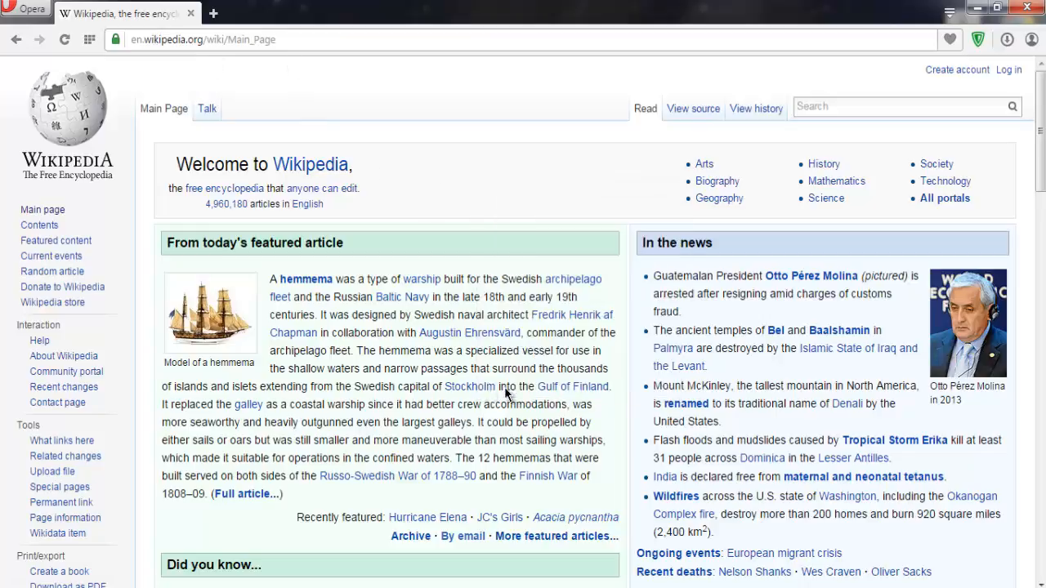
mouse_move(495, 233)
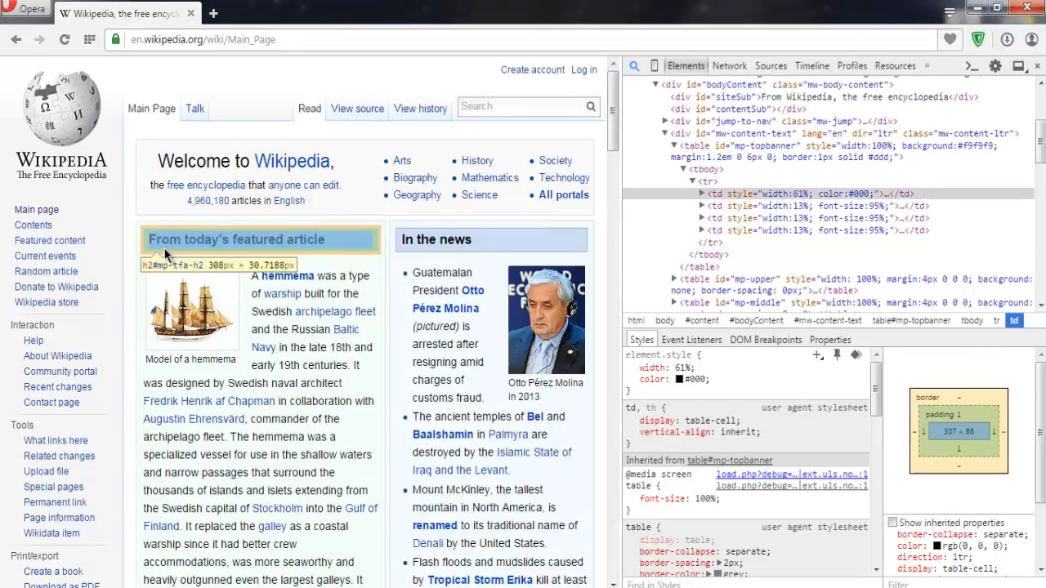
mouse_move(250, 254)
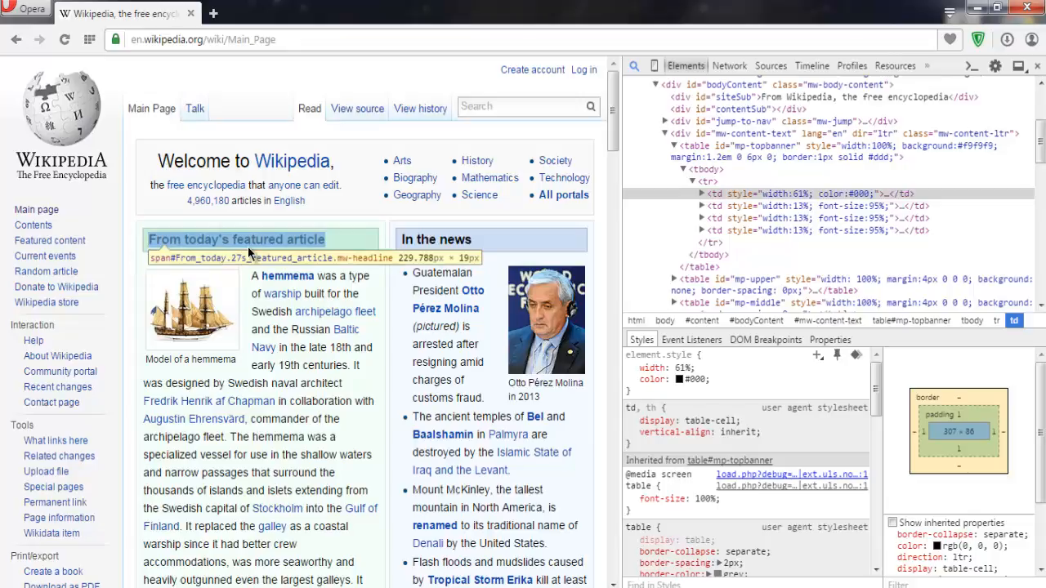
left_click(237, 238)
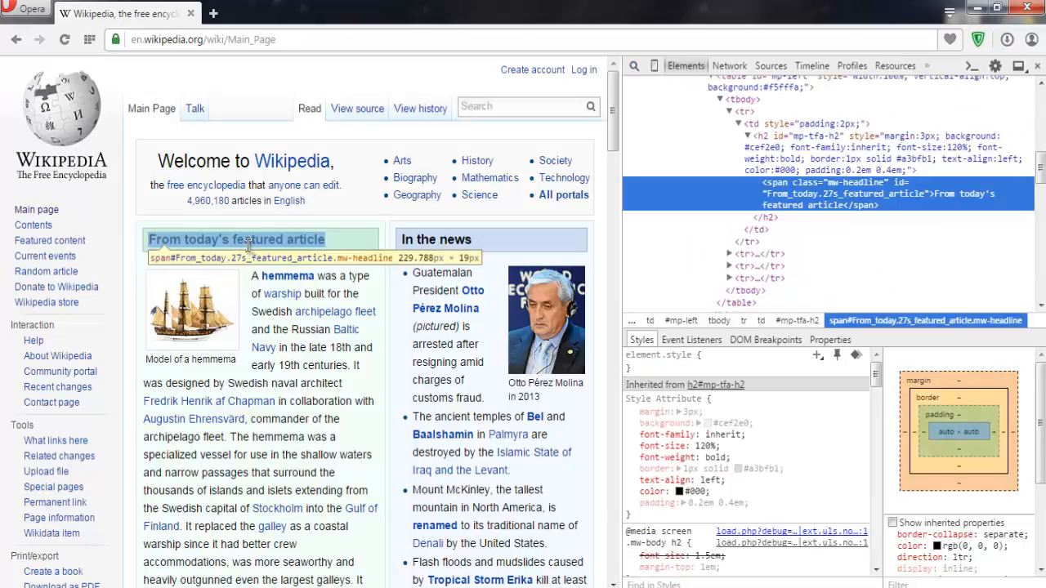
mouse_move(245, 245)
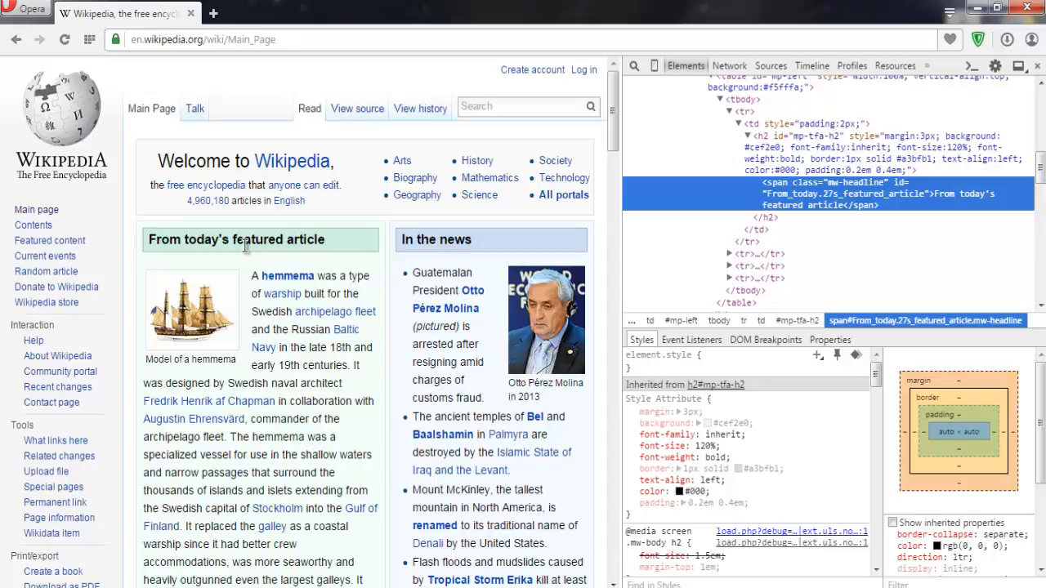
mouse_move(342, 253)
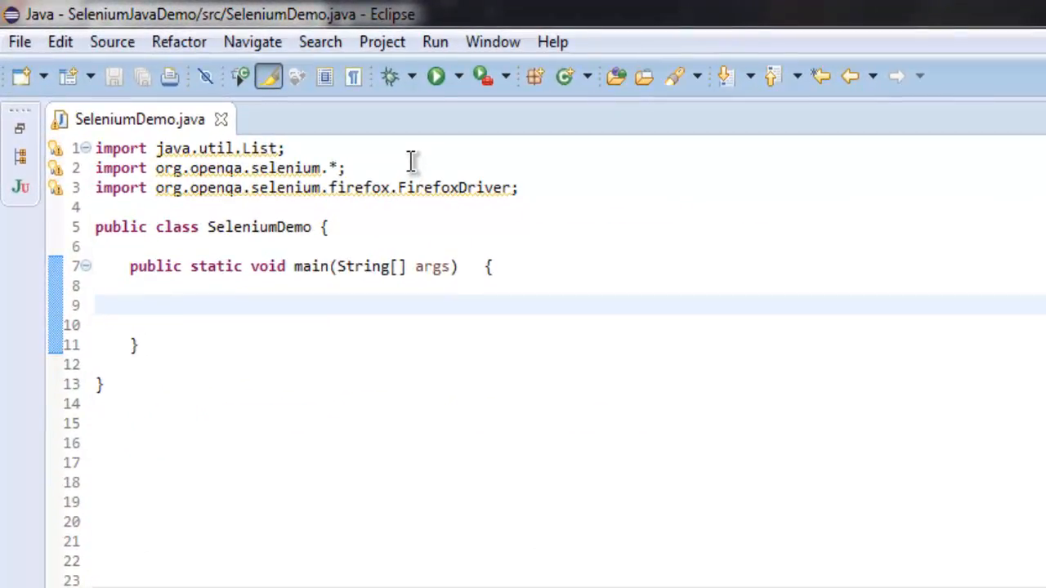
mouse_move(255, 178)
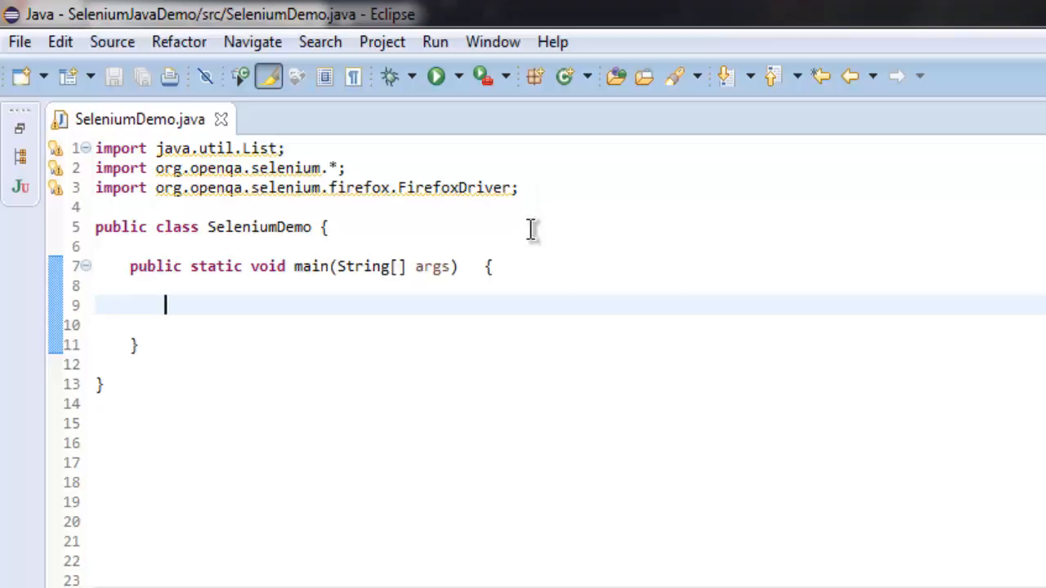
type("WebDriver")
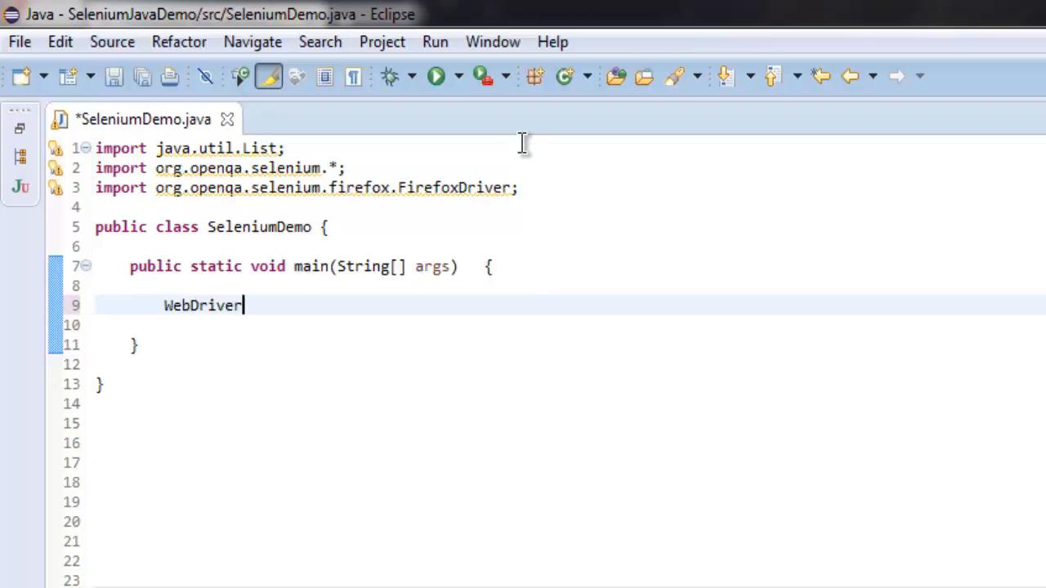
type("driver =")
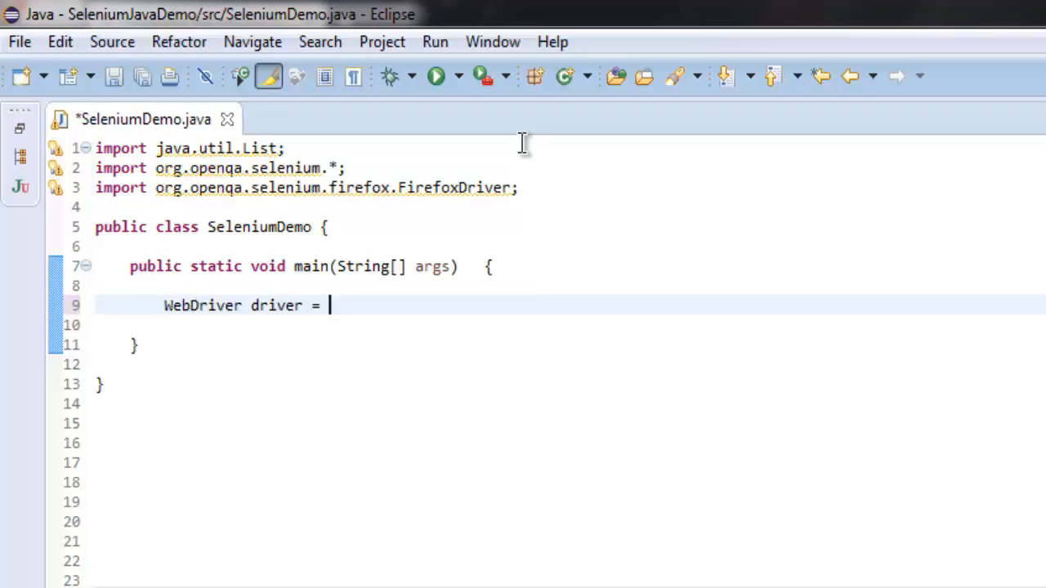
type("new Firefox")
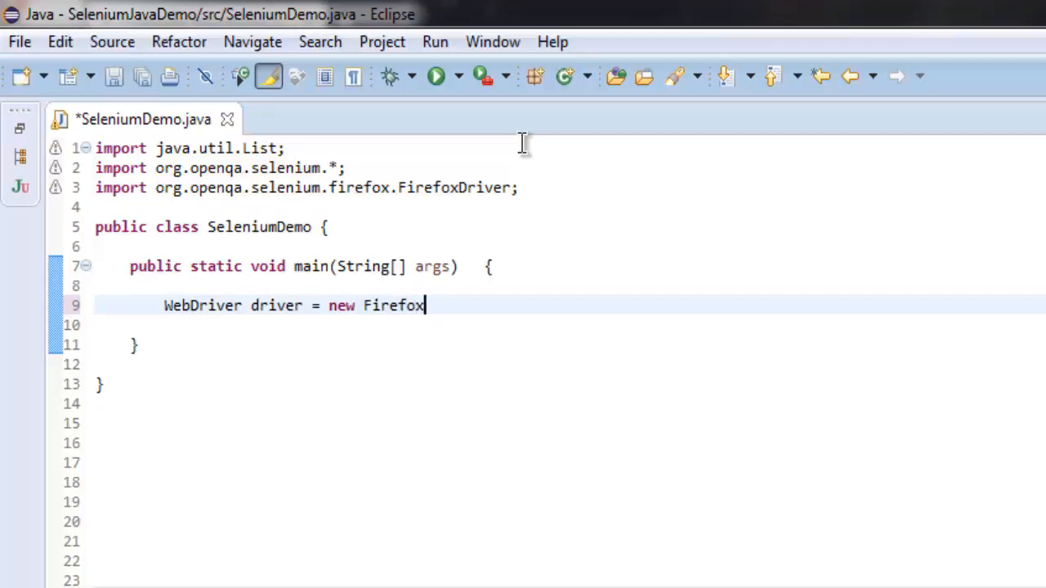
type("Driver()")
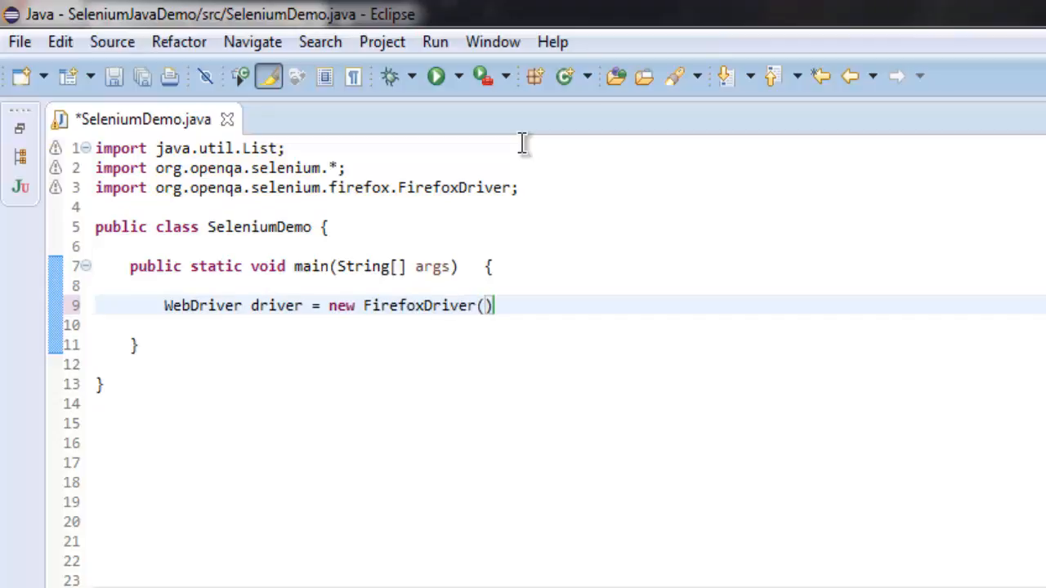
type(";")
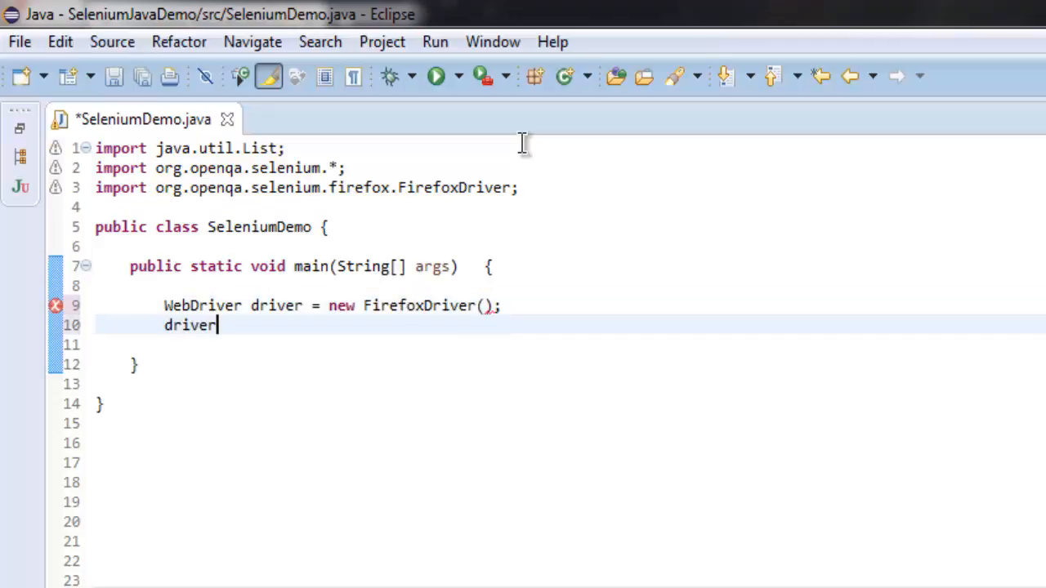
type(".get(")
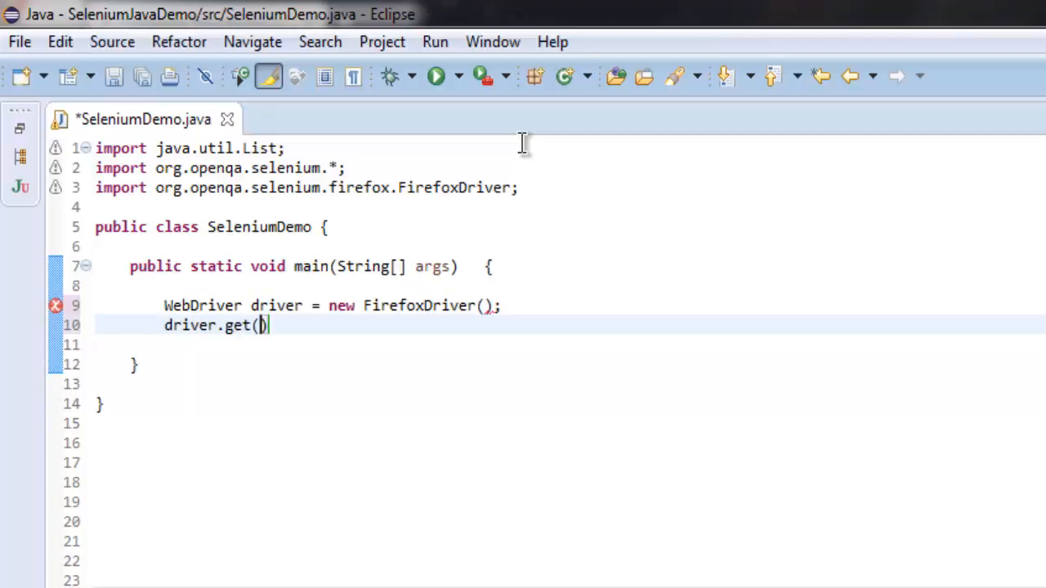
type("\"\"")
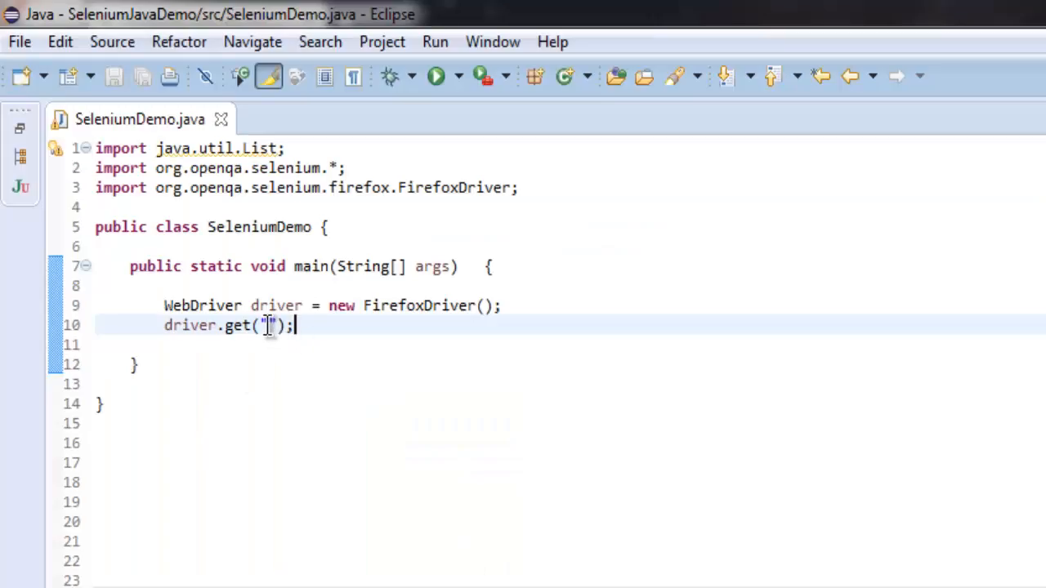
type("https://en.wikipedia.org/wiki/Main_Page")
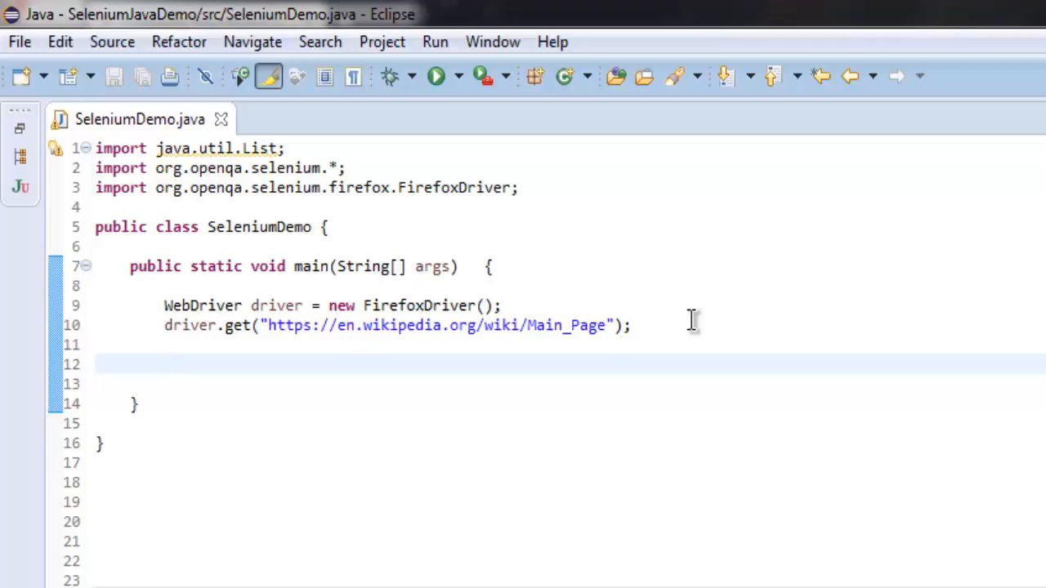
Step: Store the mp-tfa-h2 element's background-color CSS value in String bgcolor
type("String b")
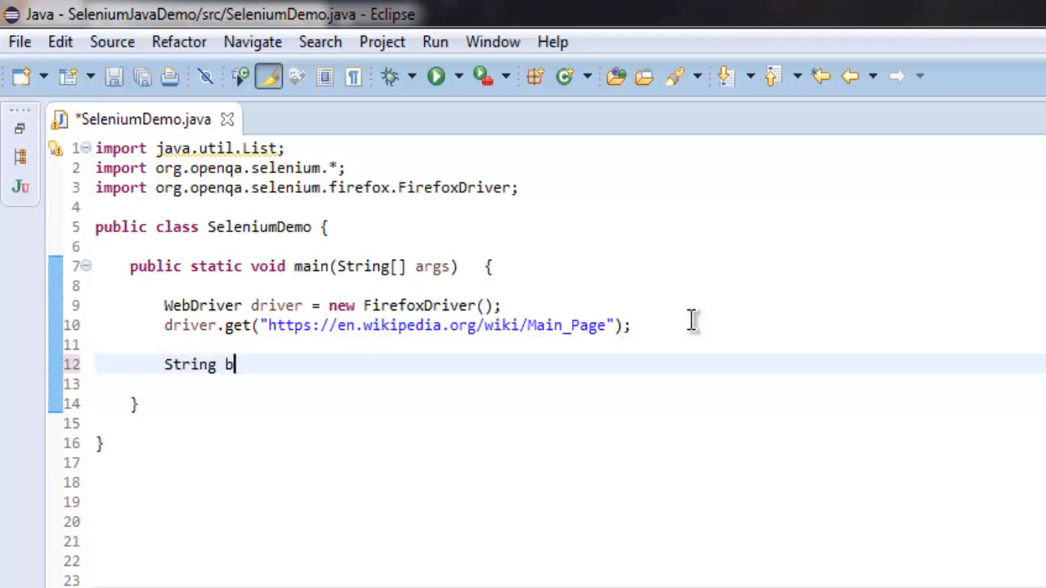
type("gcolor =")
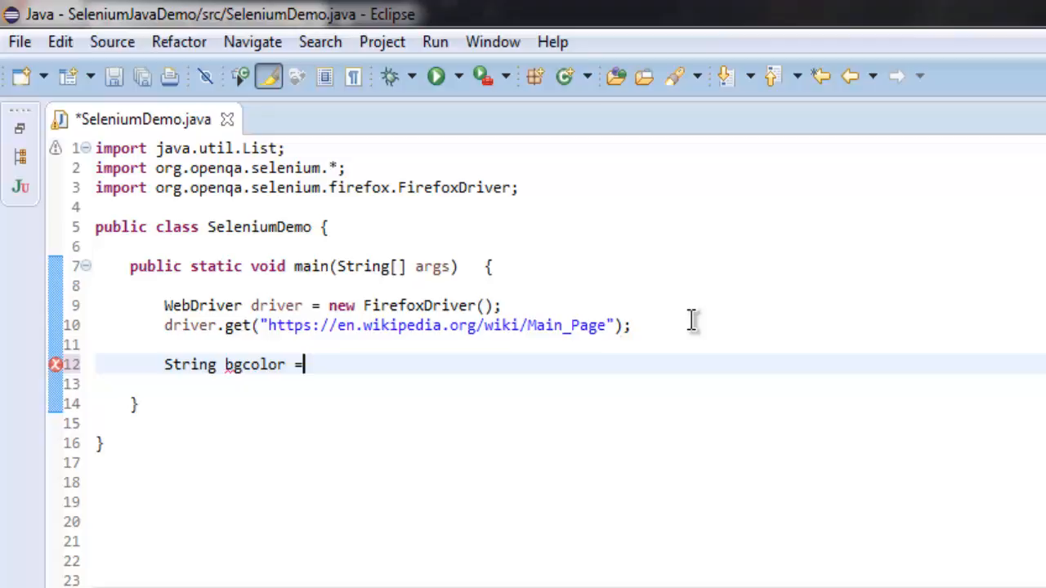
type("driver.")
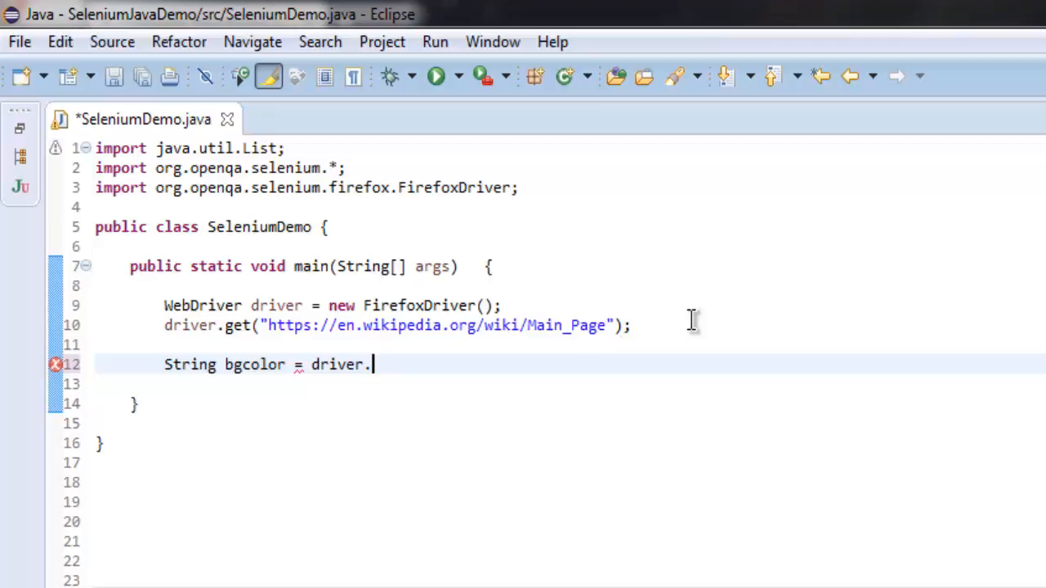
mouse_move(691, 321)
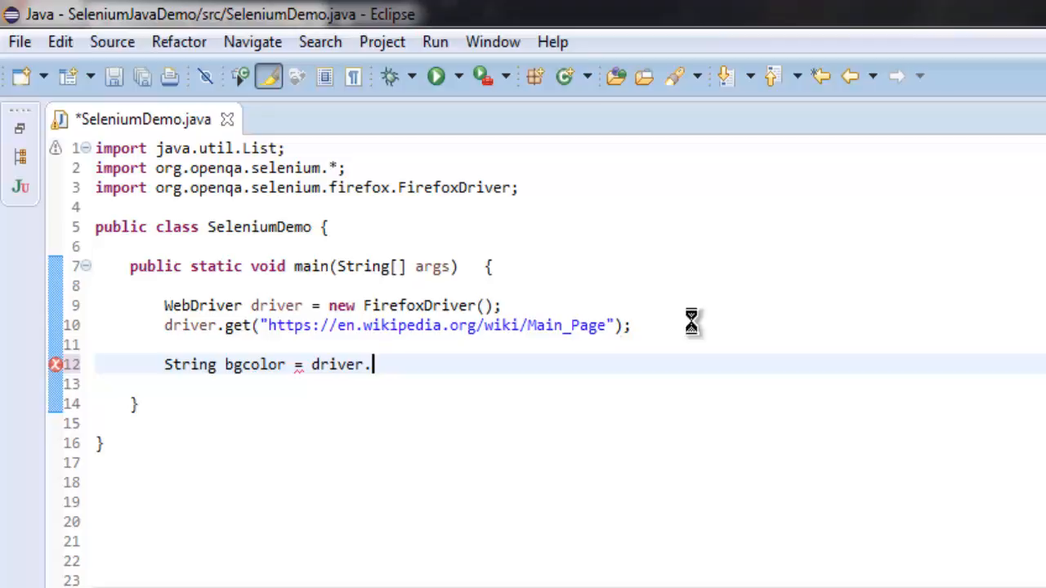
type(".")
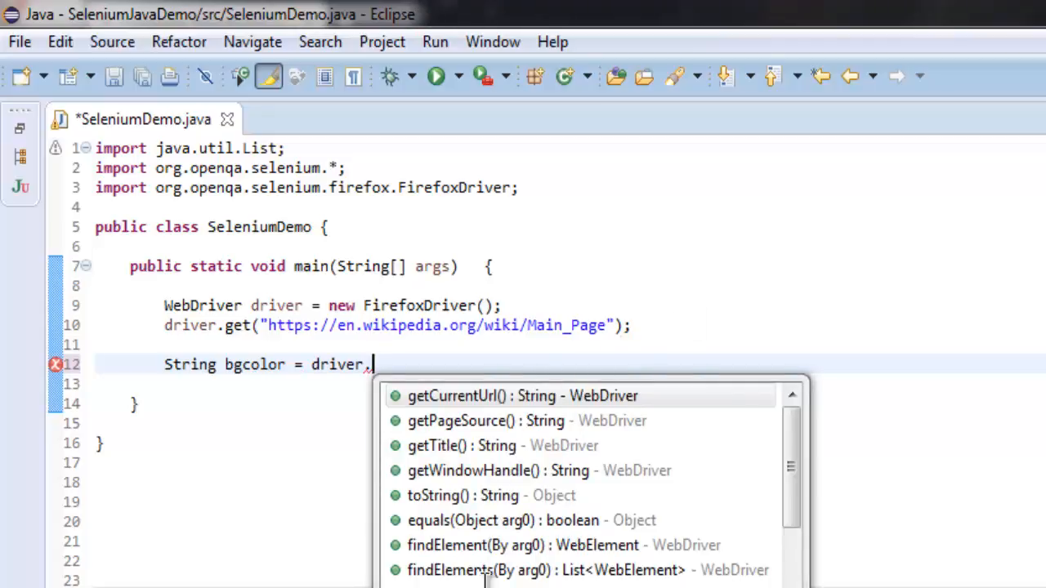
mouse_move(479, 545)
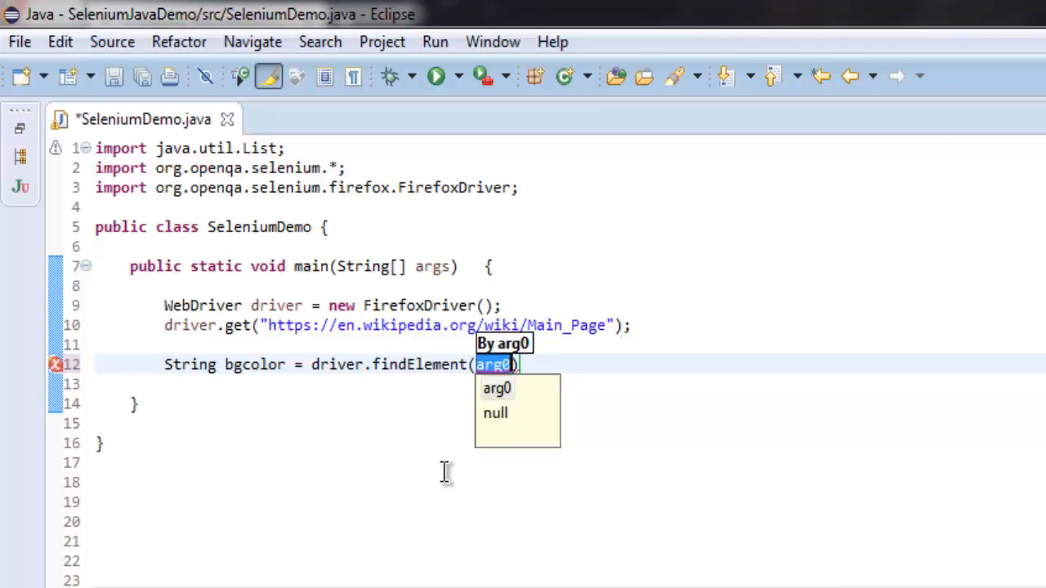
type("By.id(\"mp-")
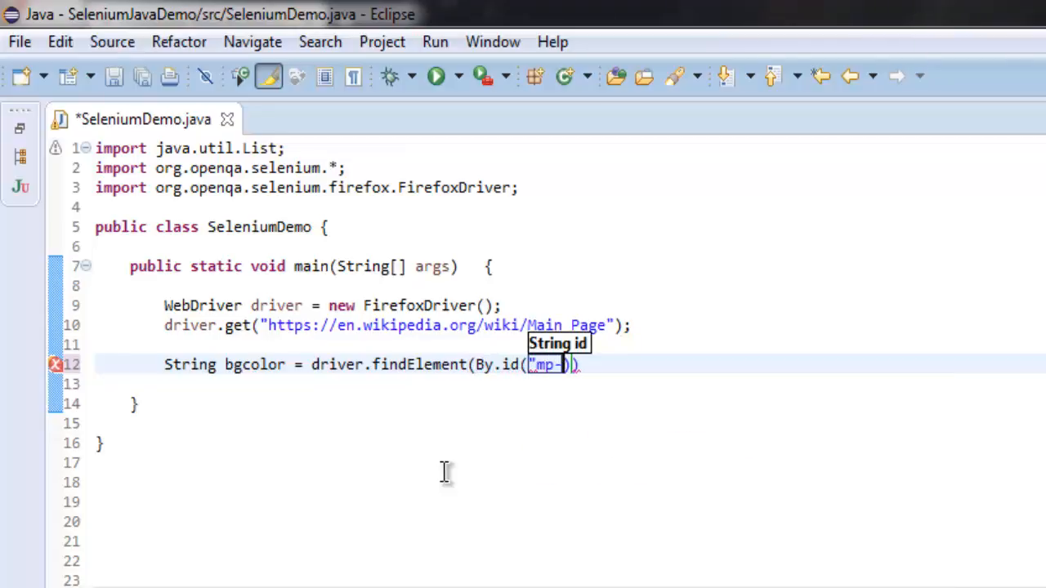
type("tfa")
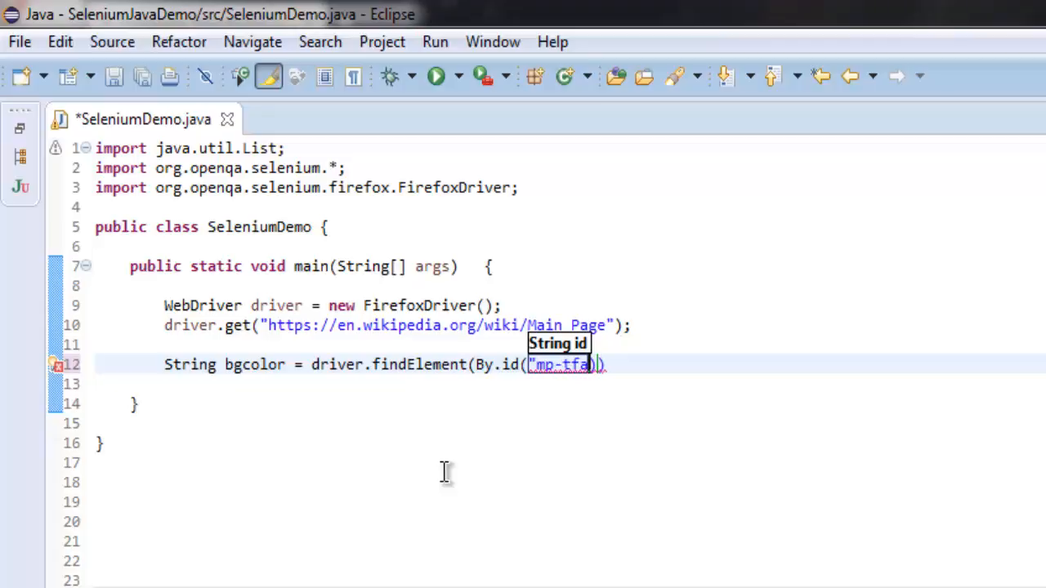
type("-h2")
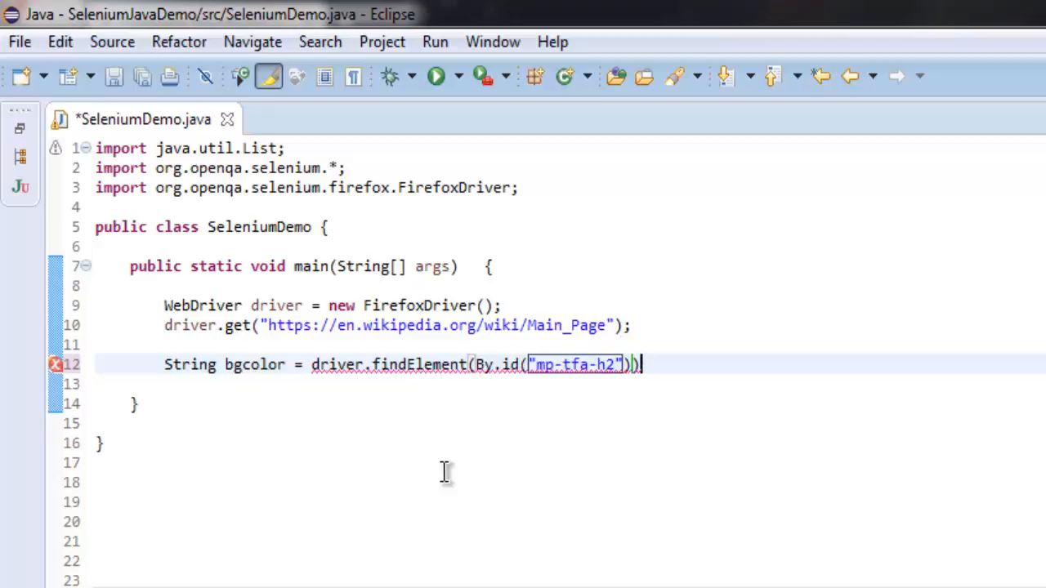
type(".getCssValue(arg0")
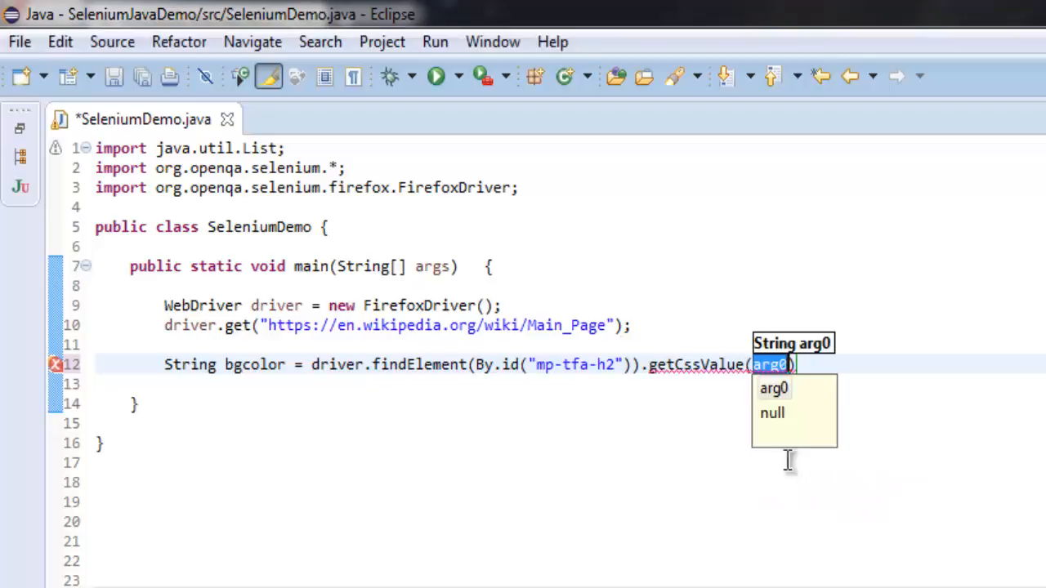
type("\"background-color")
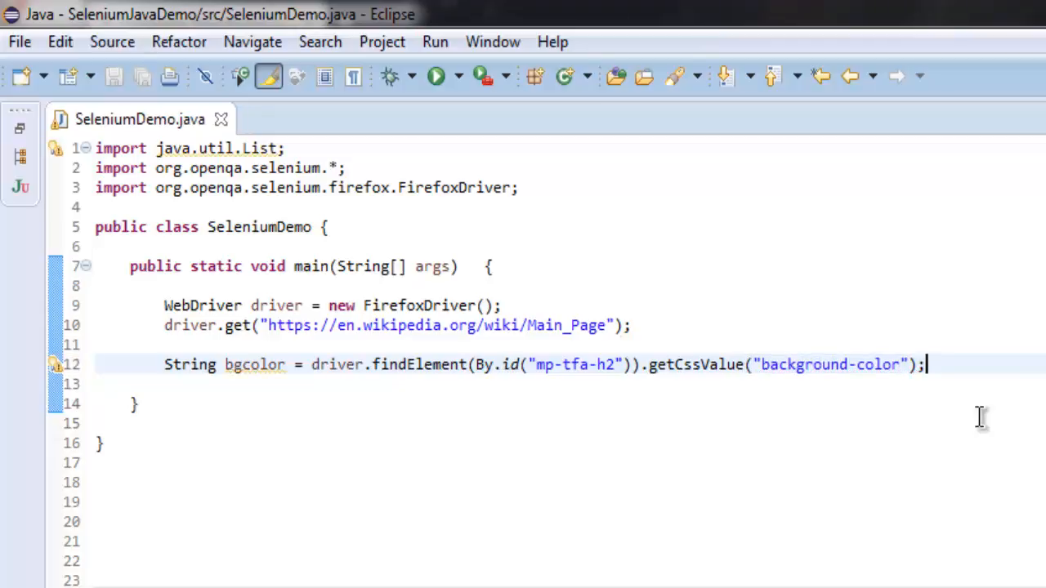
Step: Print bgcolor with System.out.println
type("S")
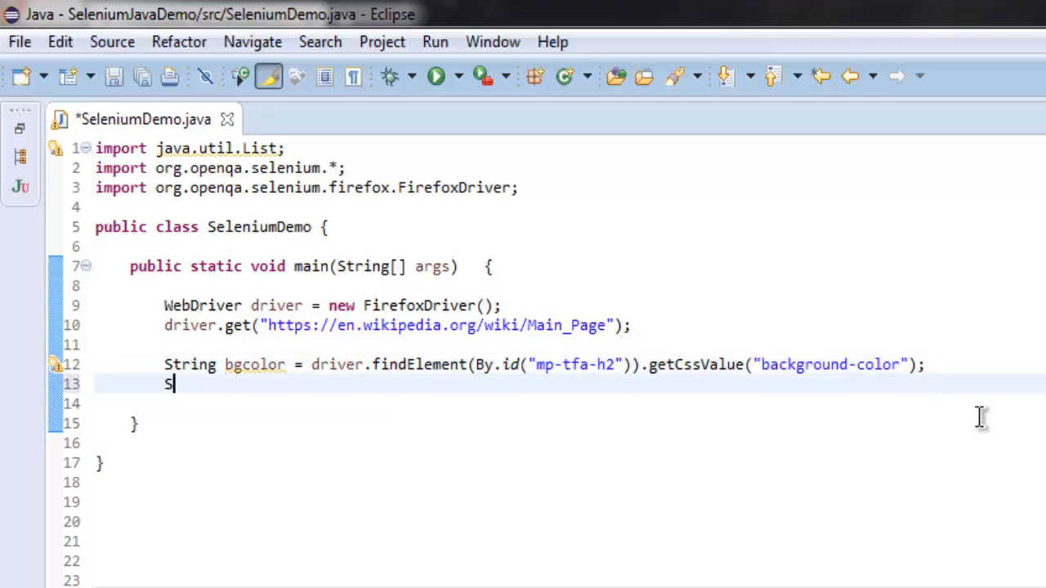
type("ystem.out.")
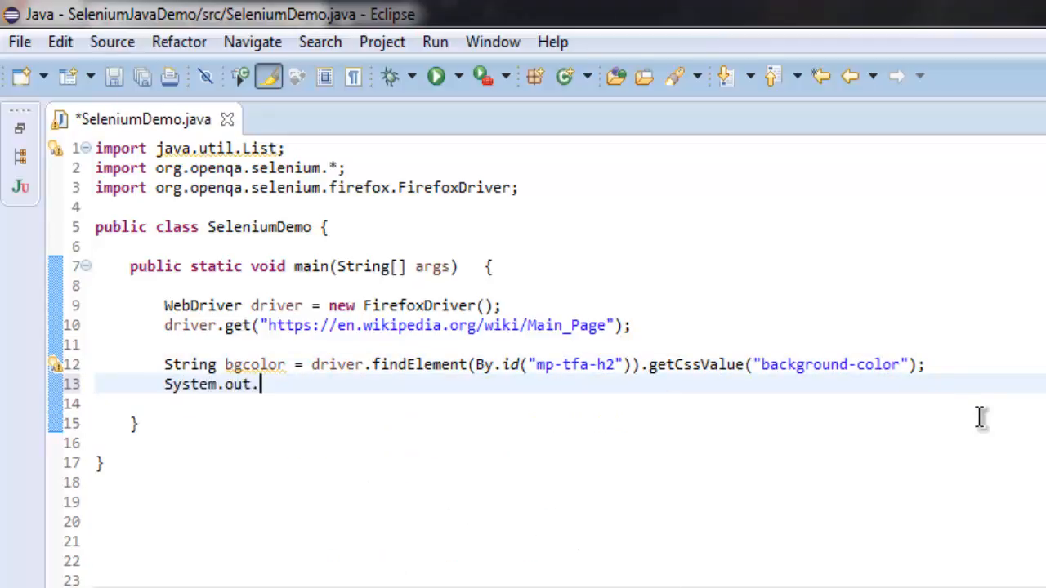
type("println()")
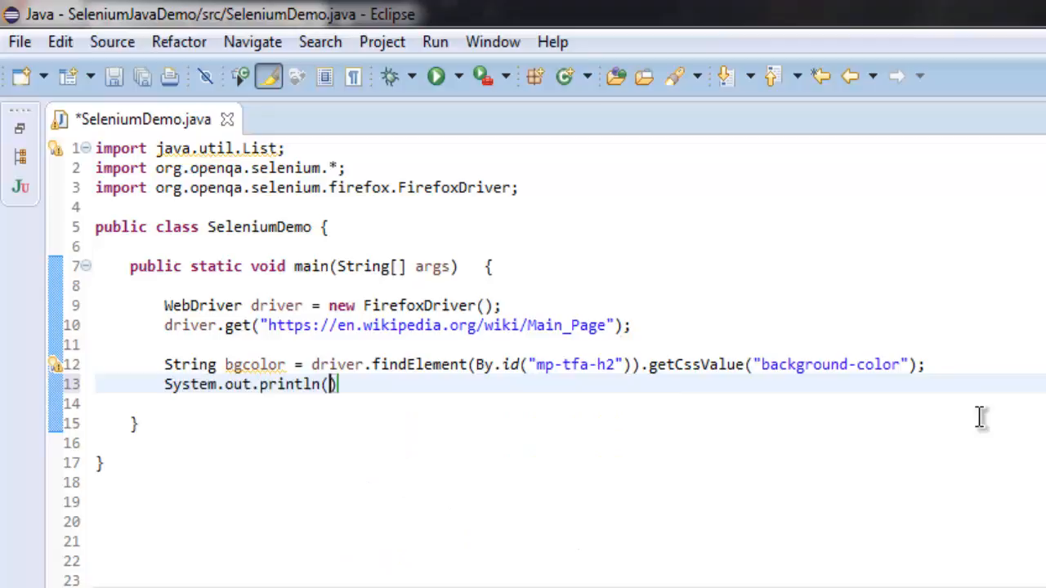
type("bgcolor")
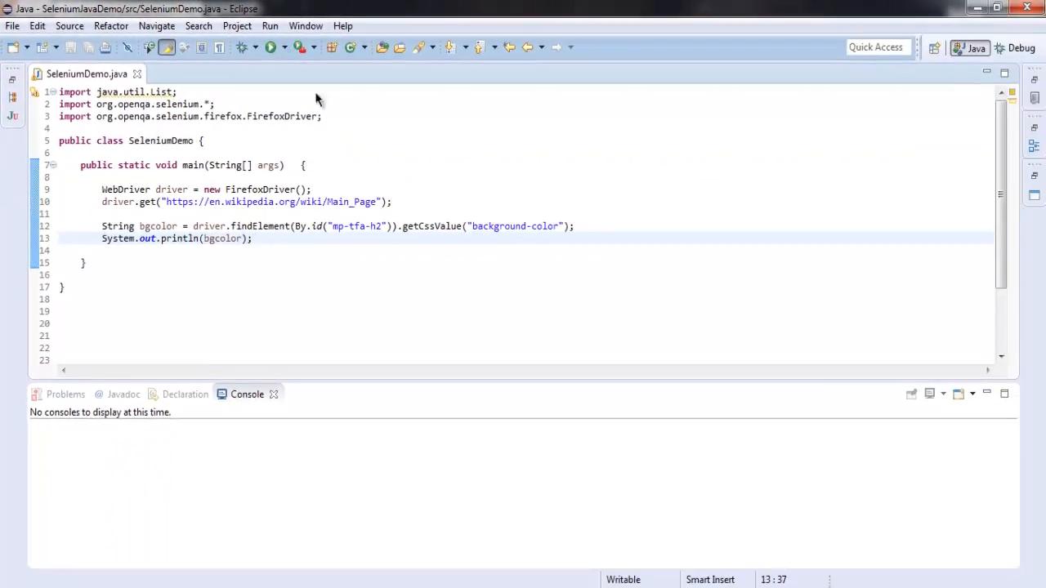
mouse_move(437, 178)
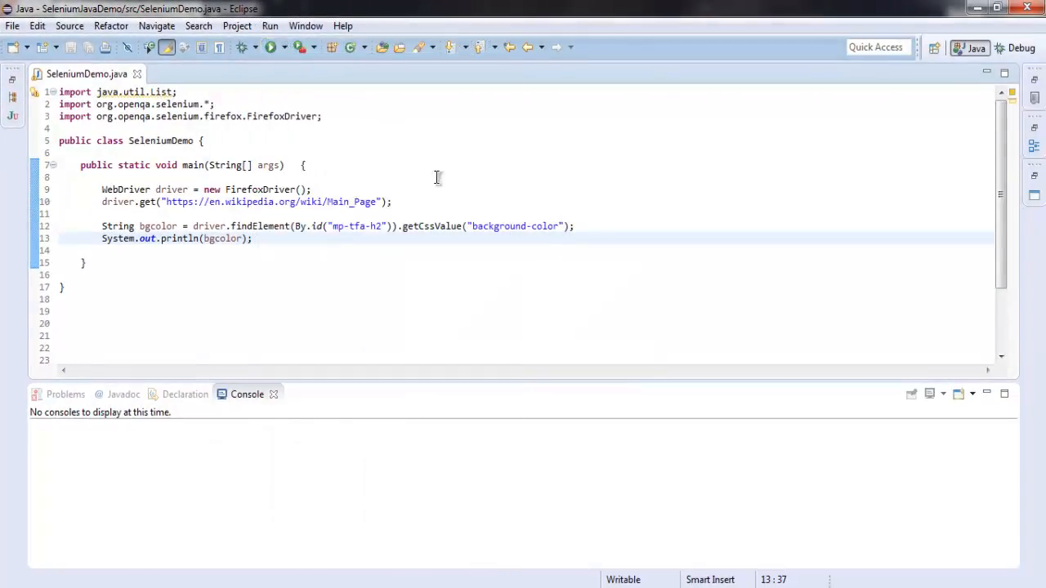
Step: Run SeleniumDemo, close Firefox, and enlarge the Console showing rgba(206, 242, 224, 1)
left_click(270, 46)
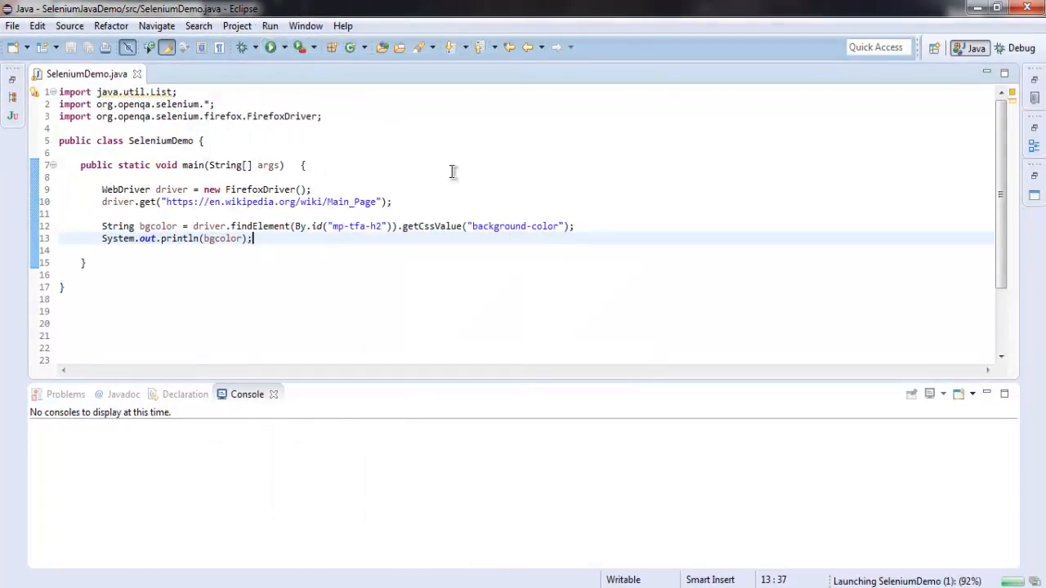
left_click(270, 47)
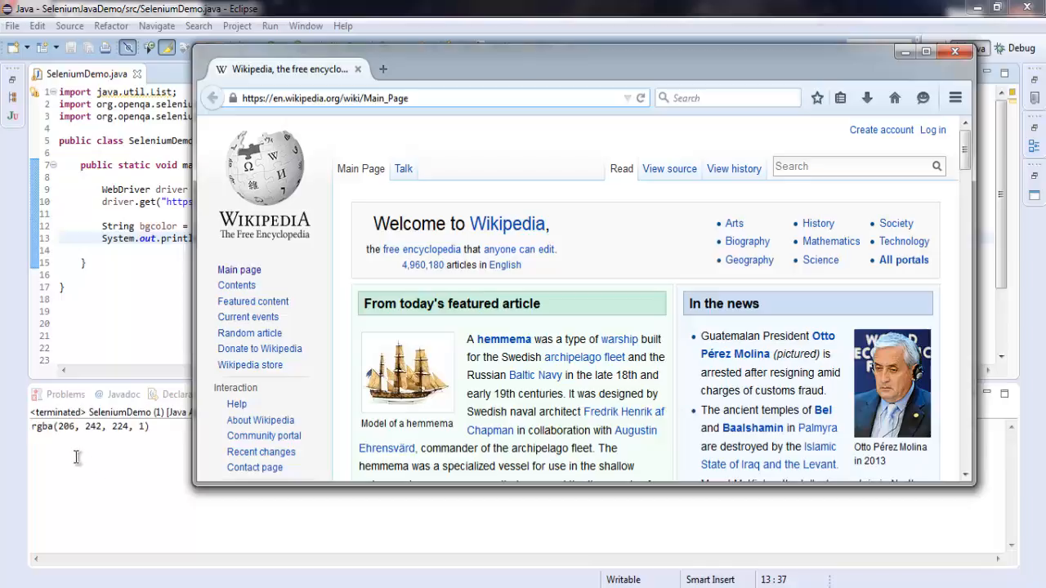
left_click(954, 52)
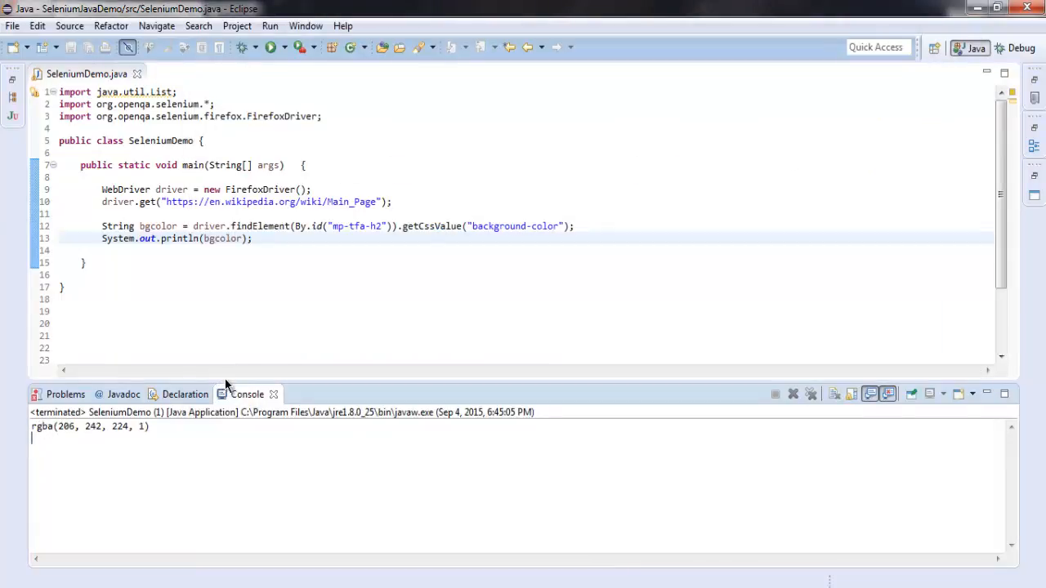
left_click_drag(222, 384, 222, 272)
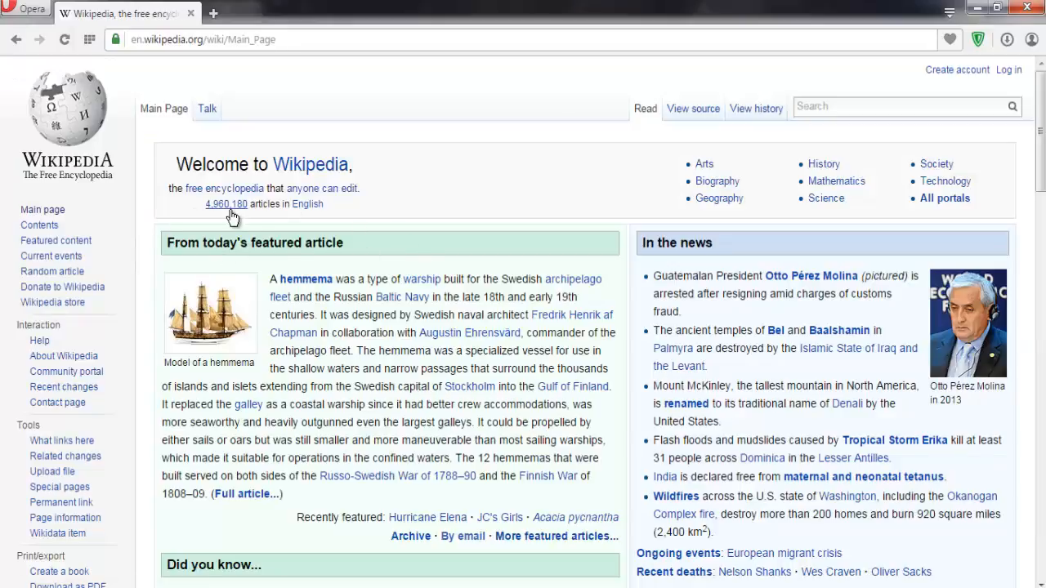
mouse_move(274, 248)
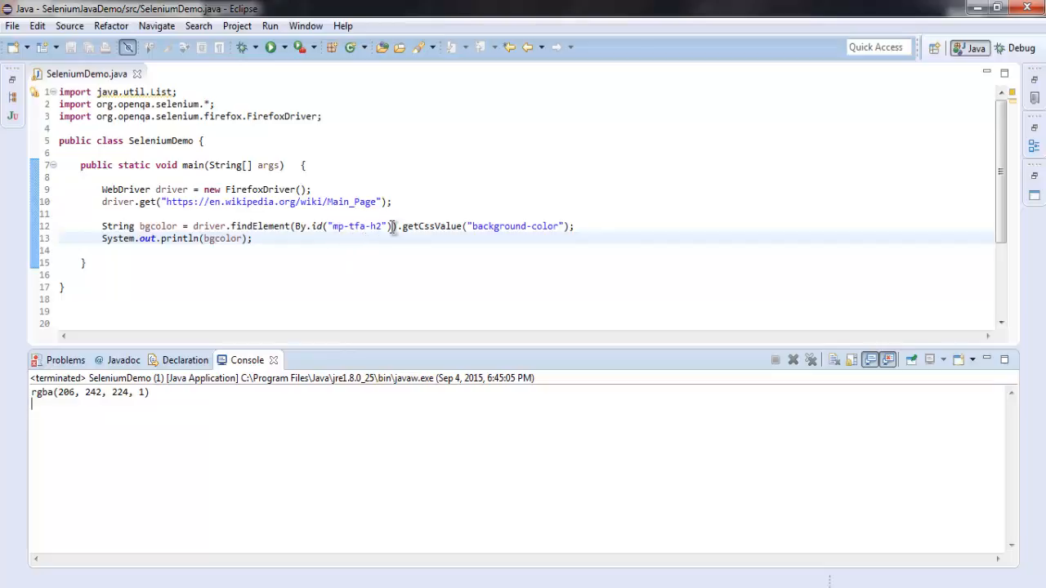
mouse_move(335, 268)
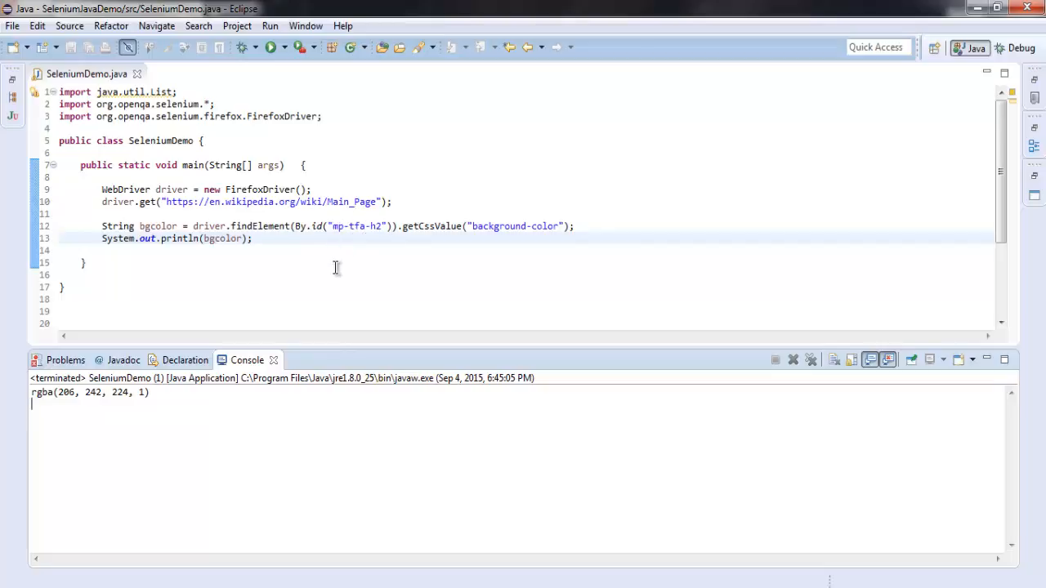
mouse_move(445, 226)
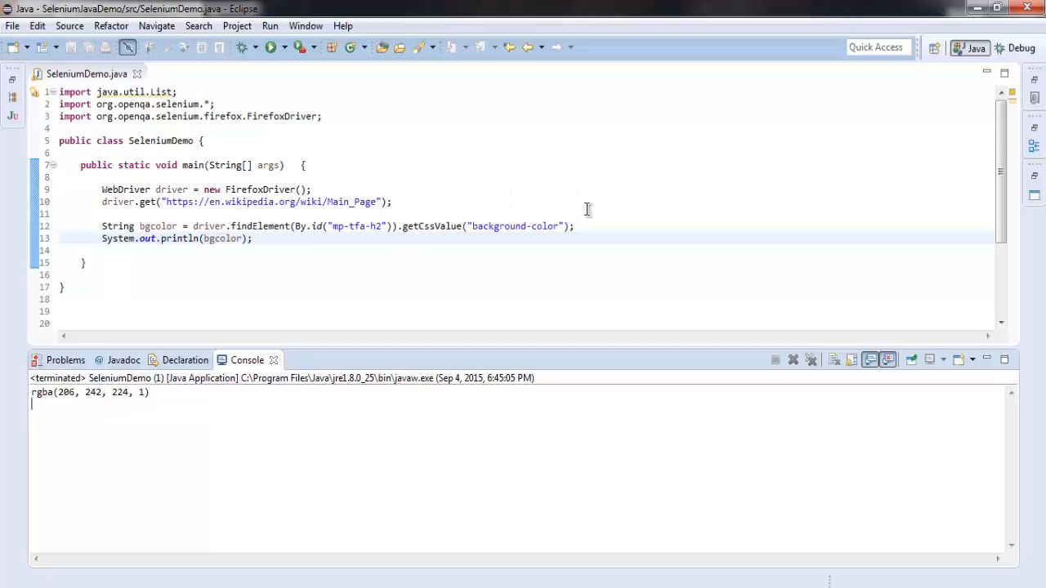
mouse_move(482, 250)
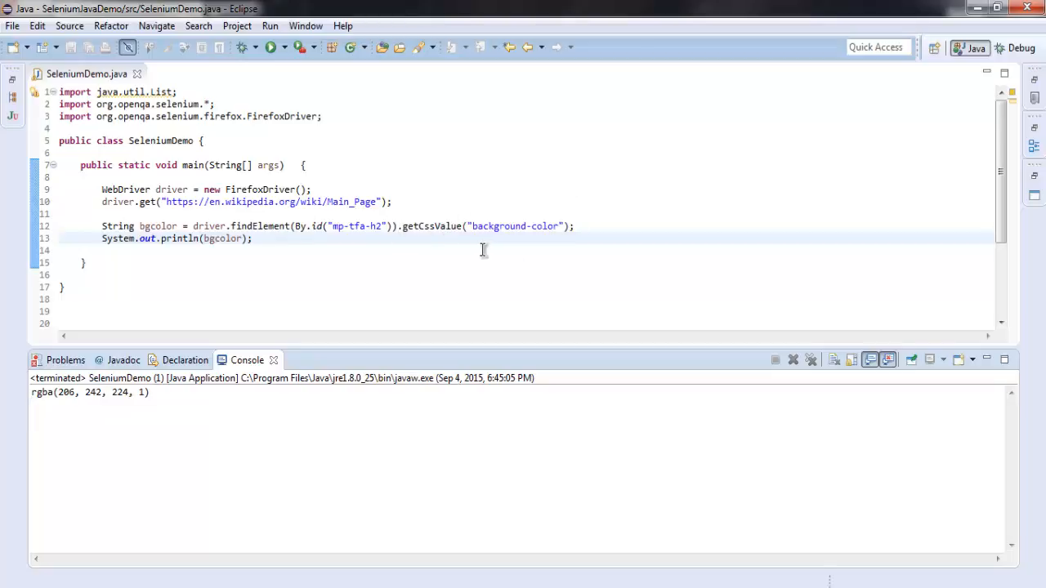